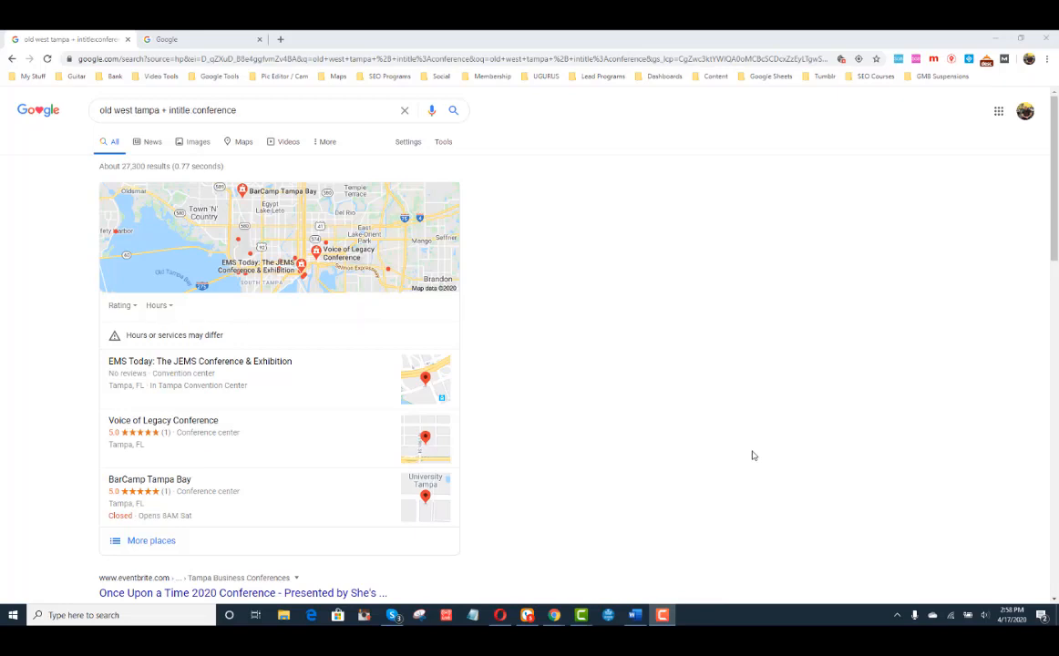
mouse_move(773, 436)
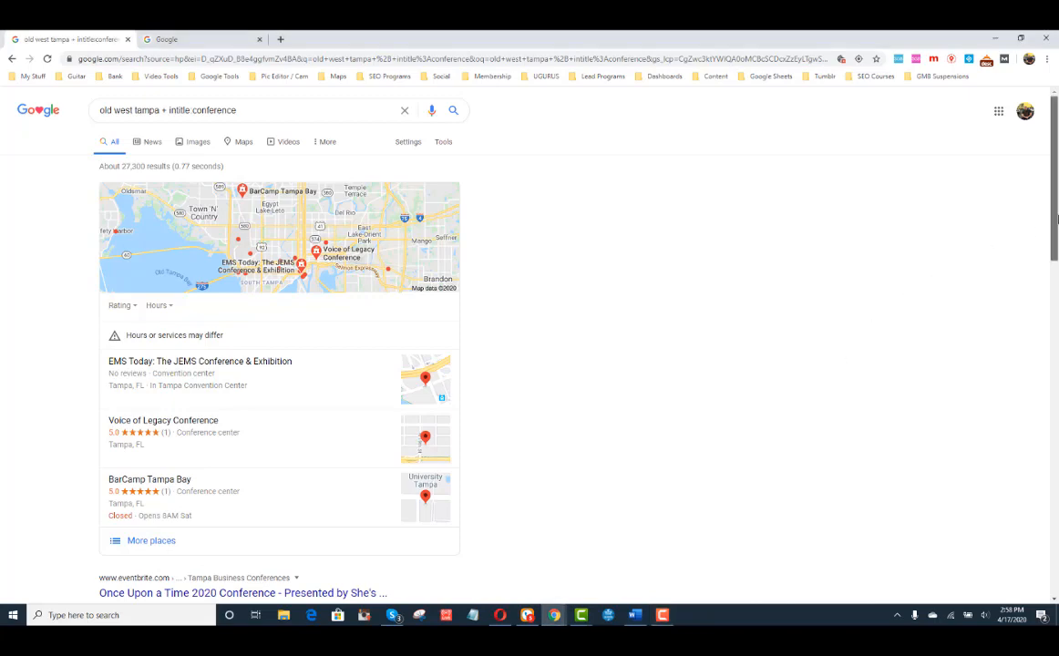
Scroll the conference results and open the tampa.eventful.com Toastmasters 2020 District 48 Conference listing.
scroll("down", 3)
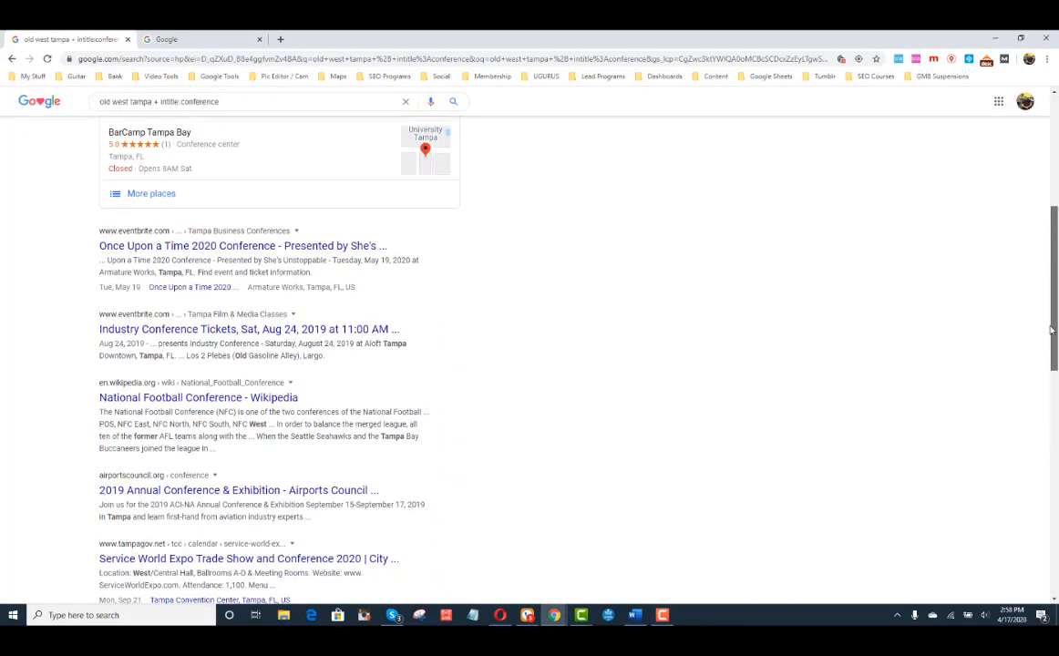
scroll("down", 3)
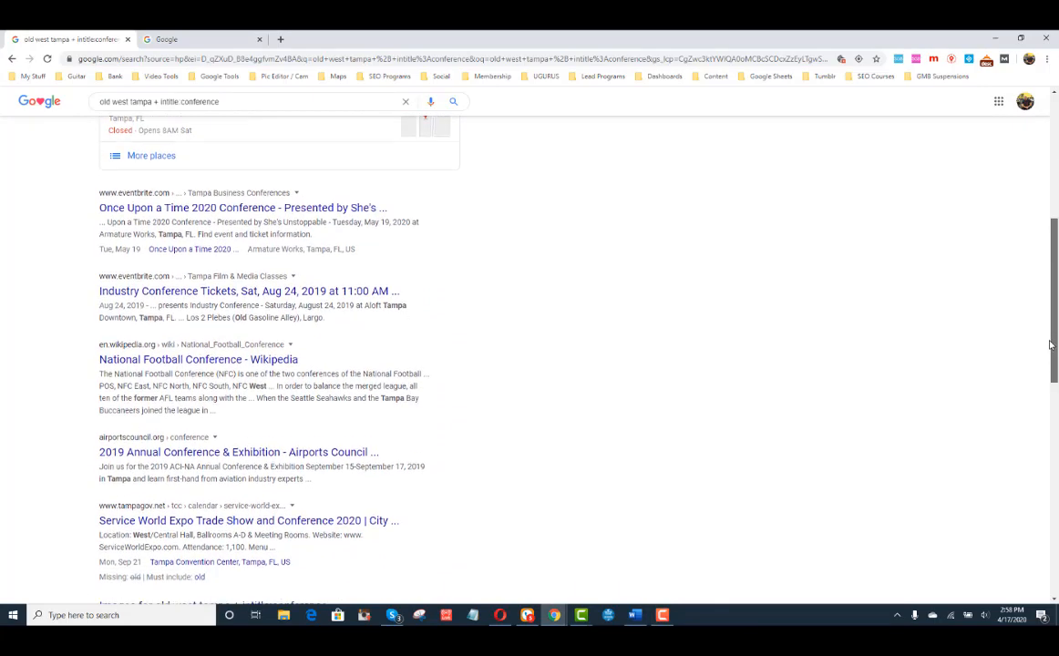
scroll("down", 3)
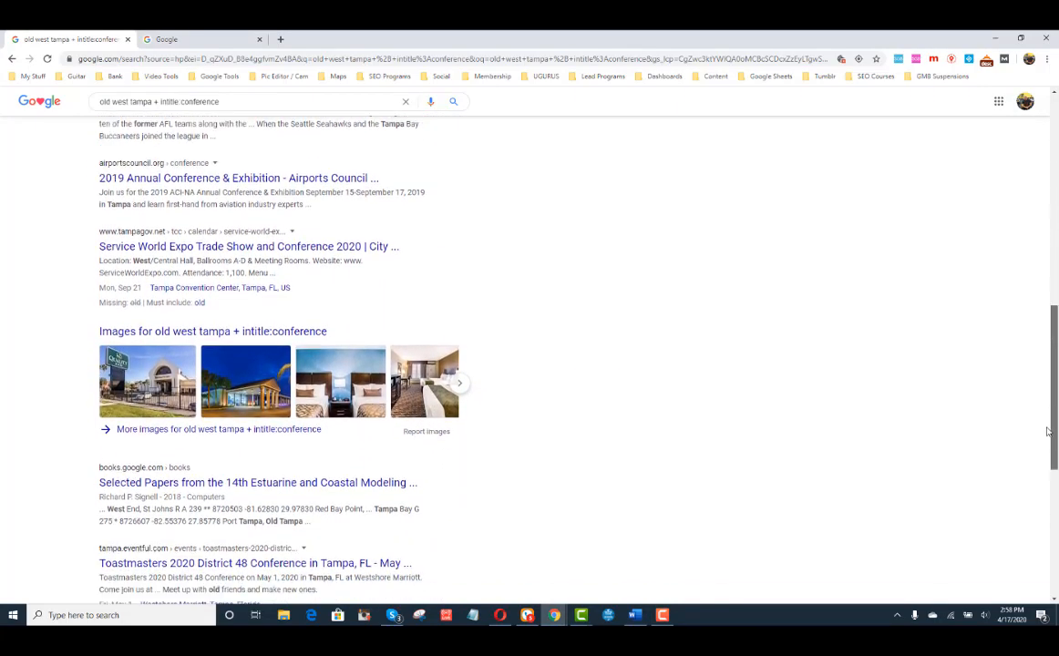
scroll("down", 3)
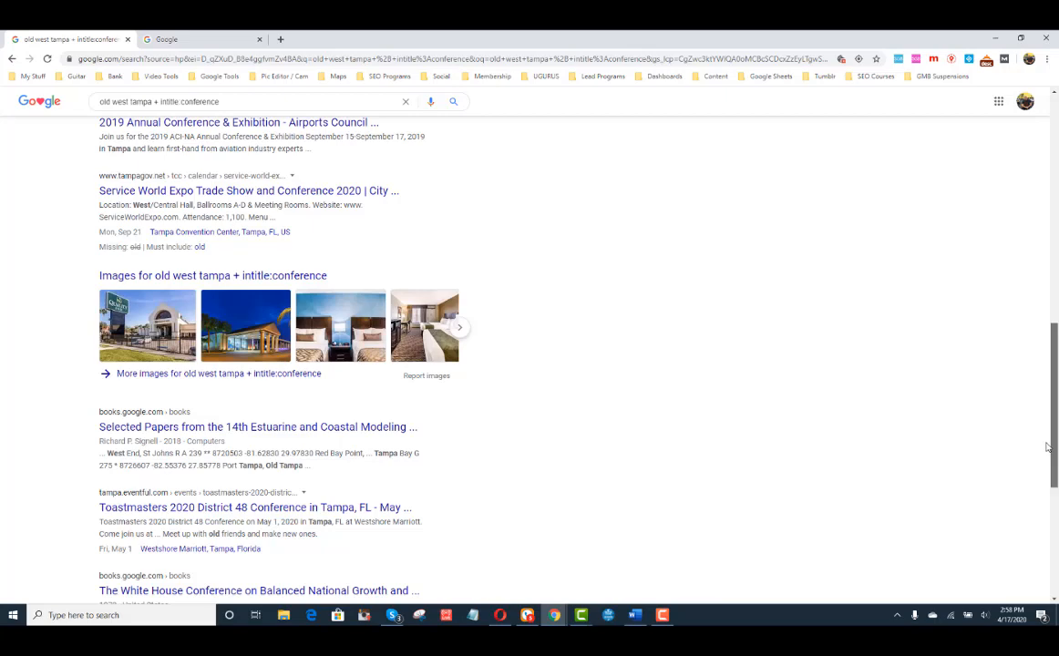
scroll("down", 3)
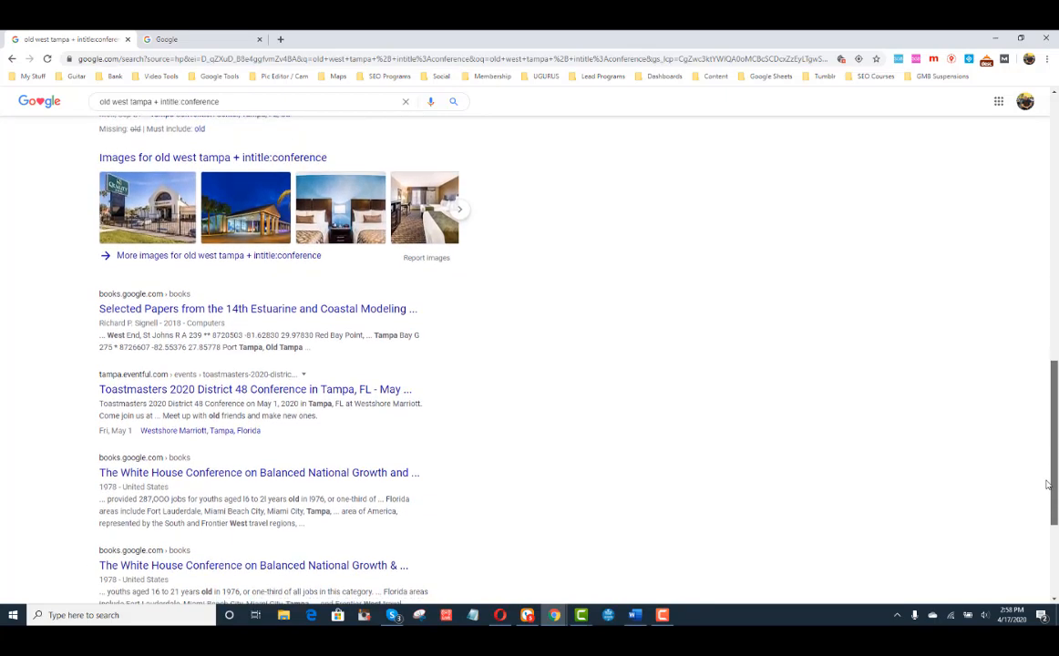
mouse_move(577, 446)
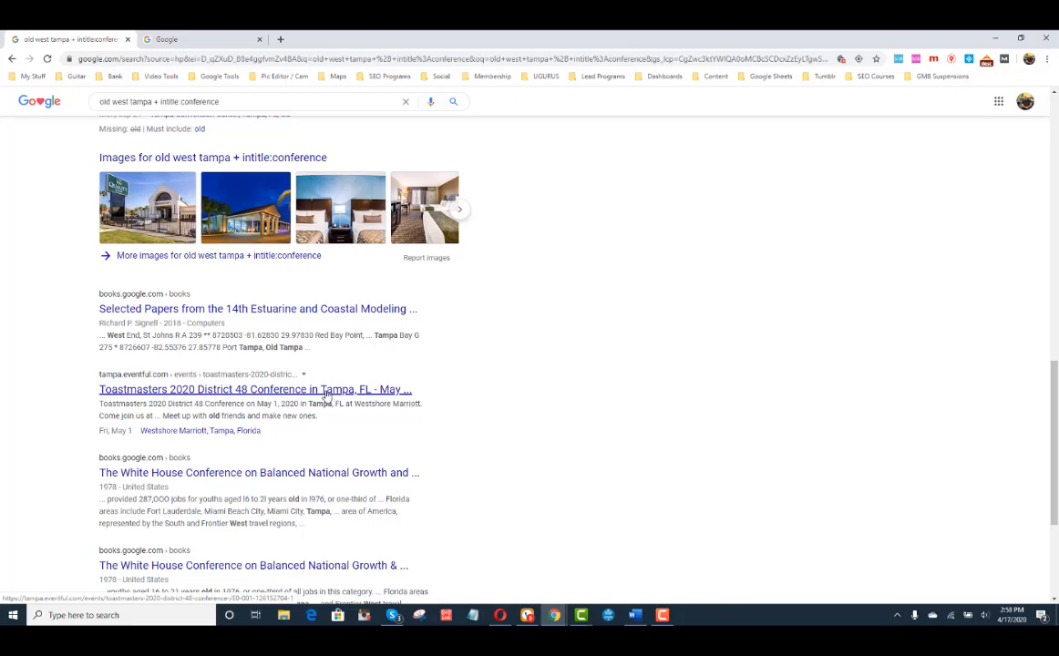
left_click(254, 389)
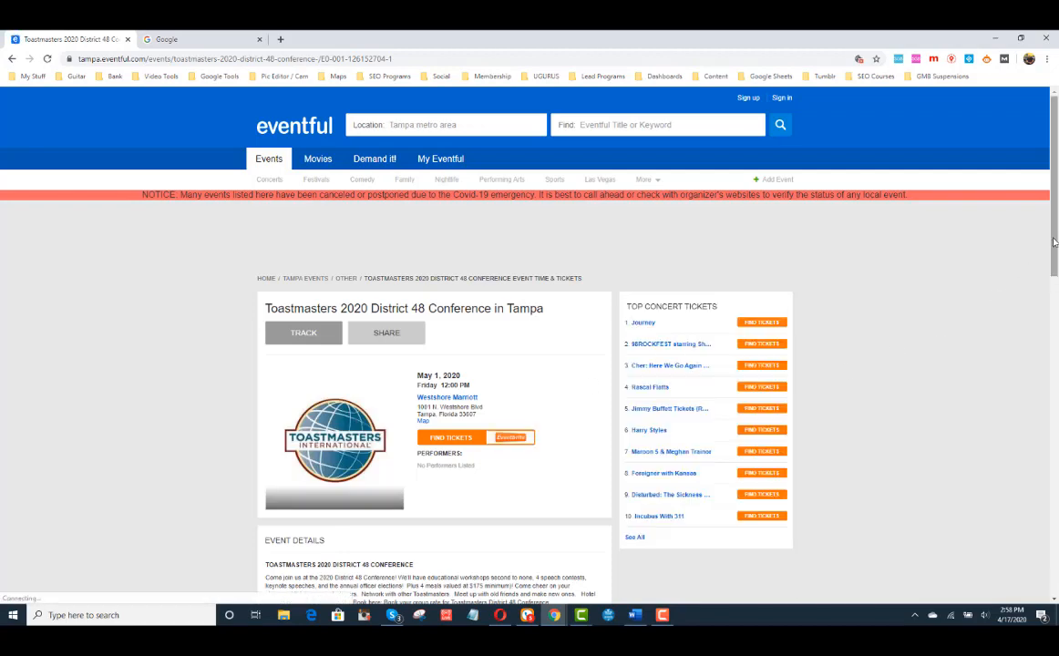
Scroll through the Eventful Toastmasters conference listing to its footer and back to the top.
scroll("down", 3)
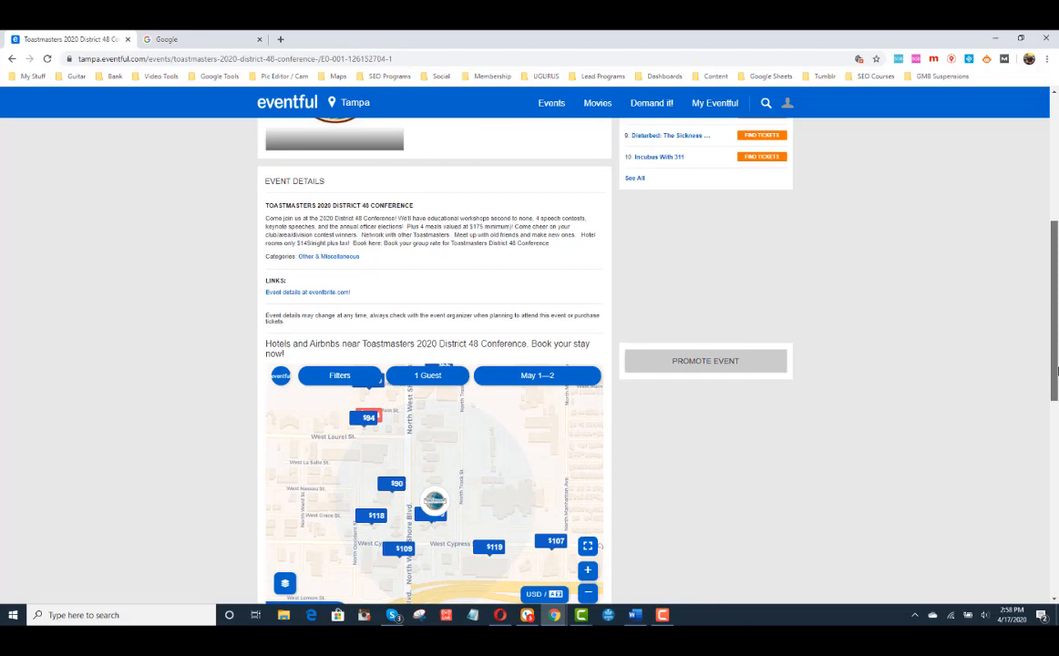
scroll("down", 3)
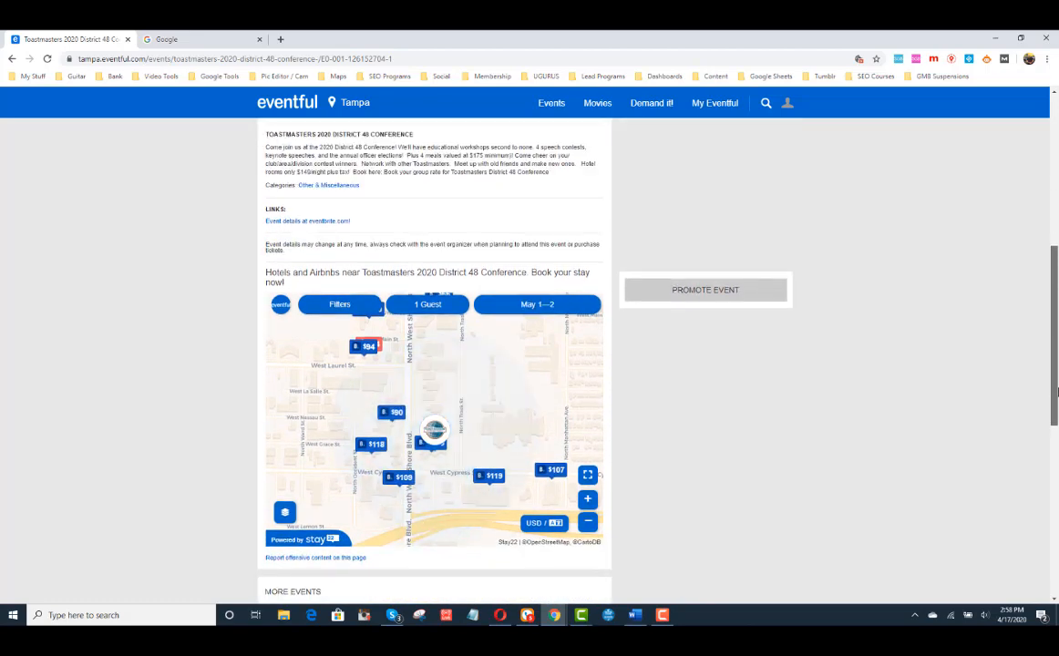
scroll("down", 3)
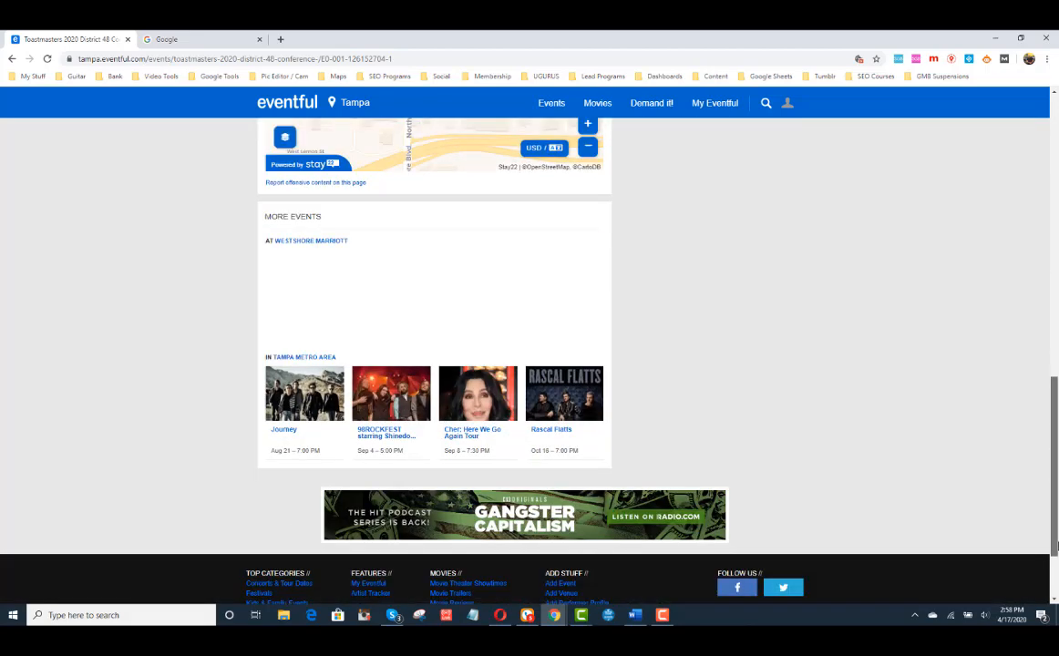
scroll("down", 3)
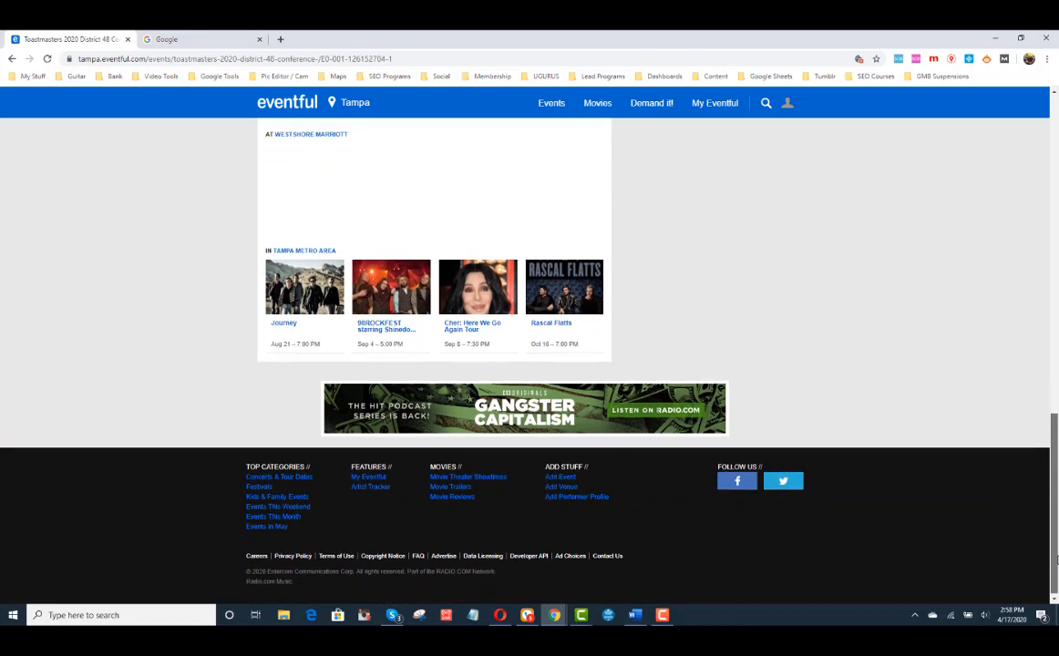
mouse_move(560, 477)
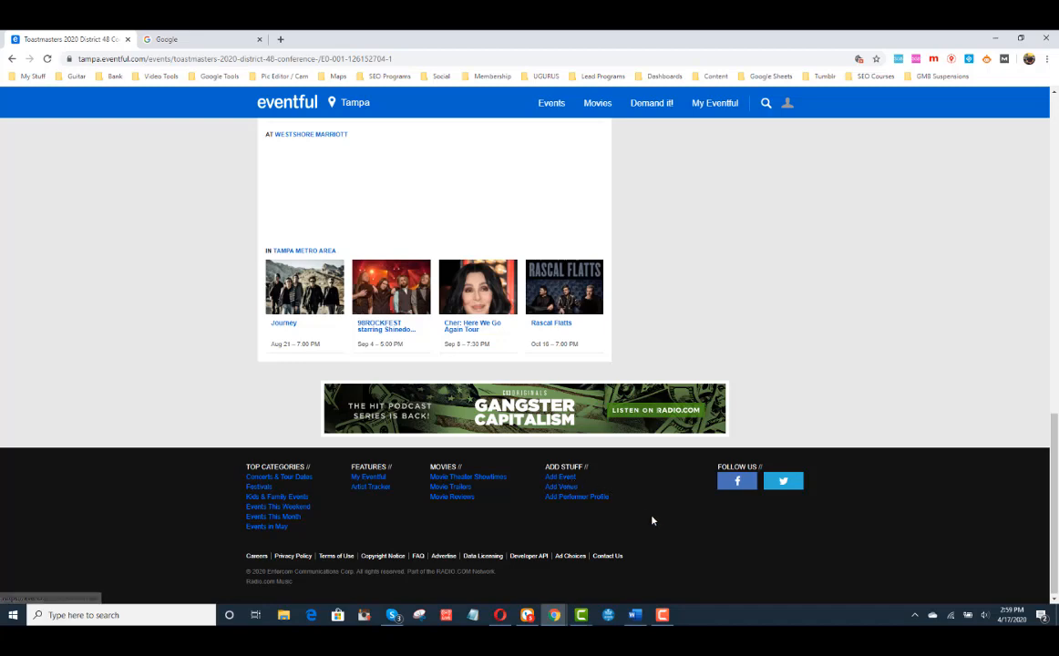
scroll("up", 3)
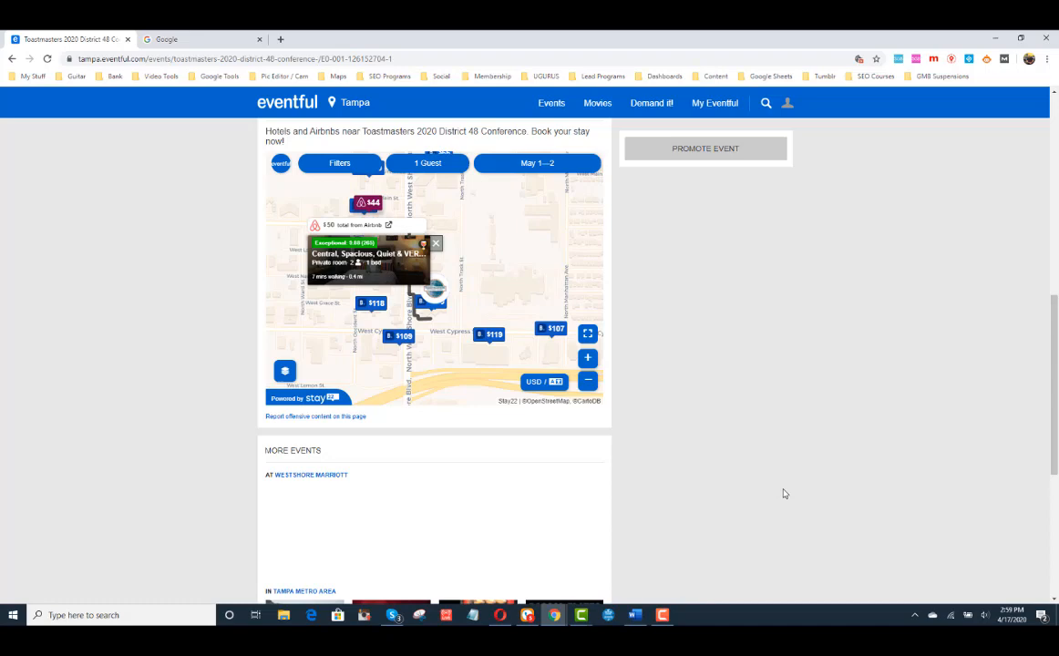
scroll("up", 3)
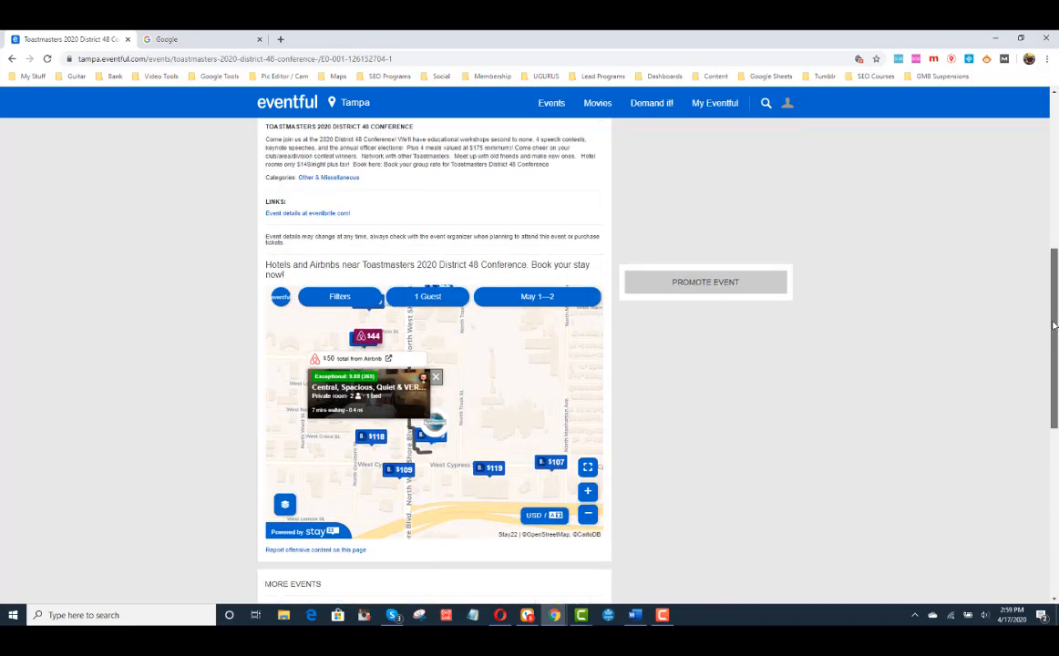
scroll("up", 3)
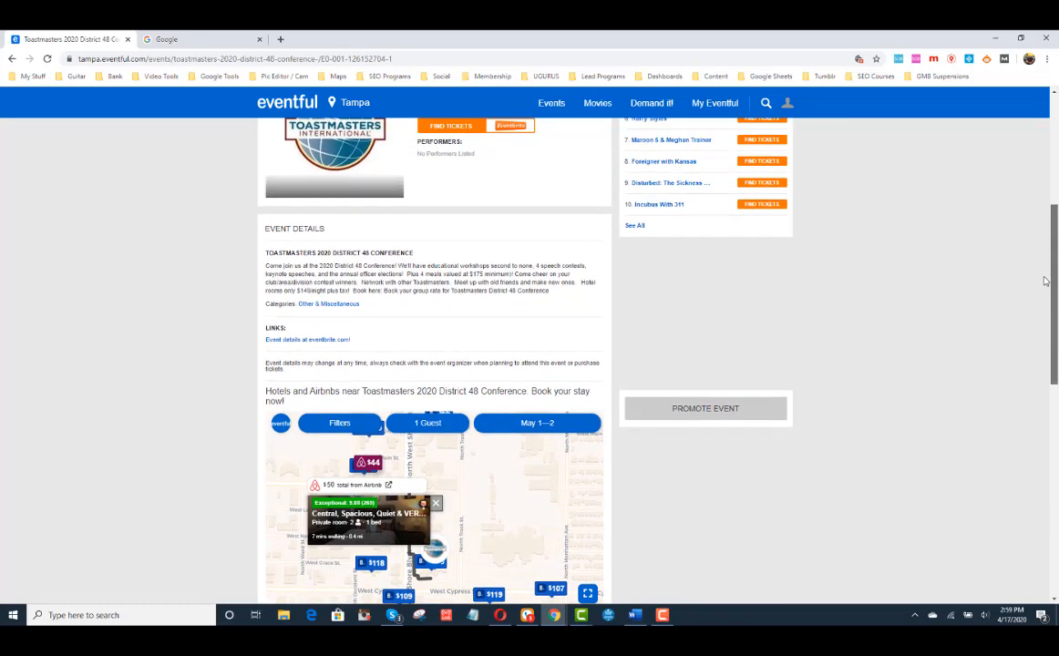
scroll("up", 3)
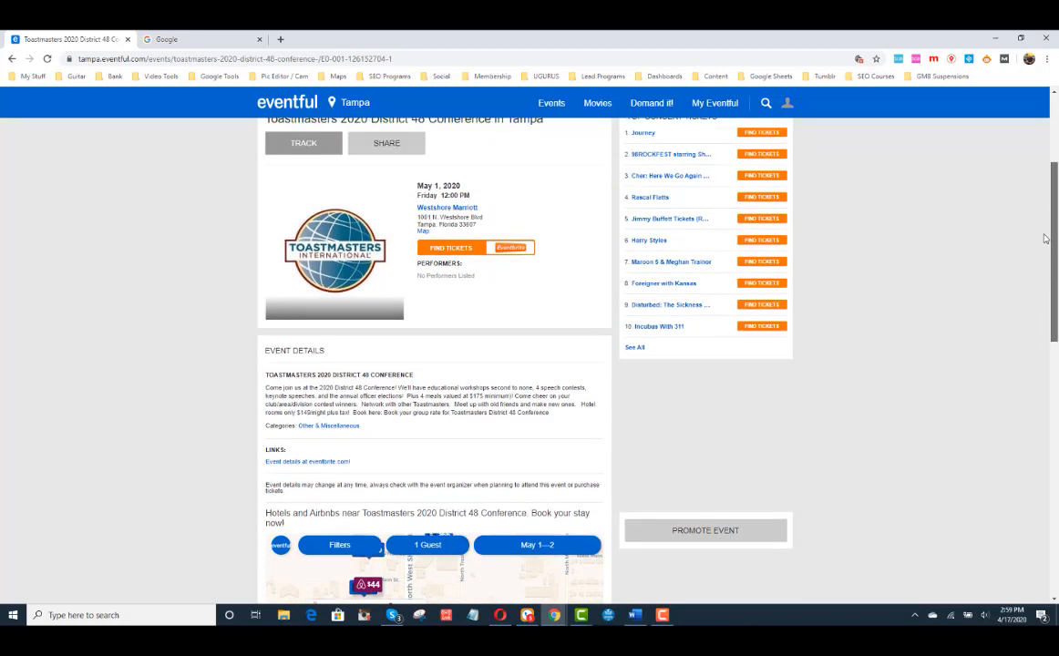
scroll("up", 3)
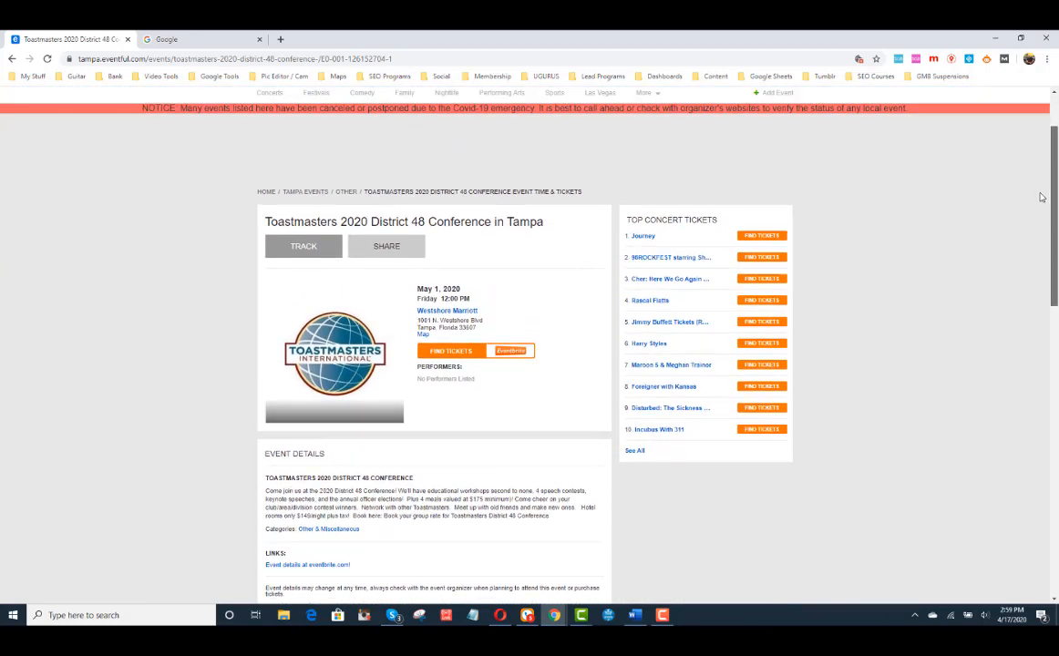
scroll("up", 3)
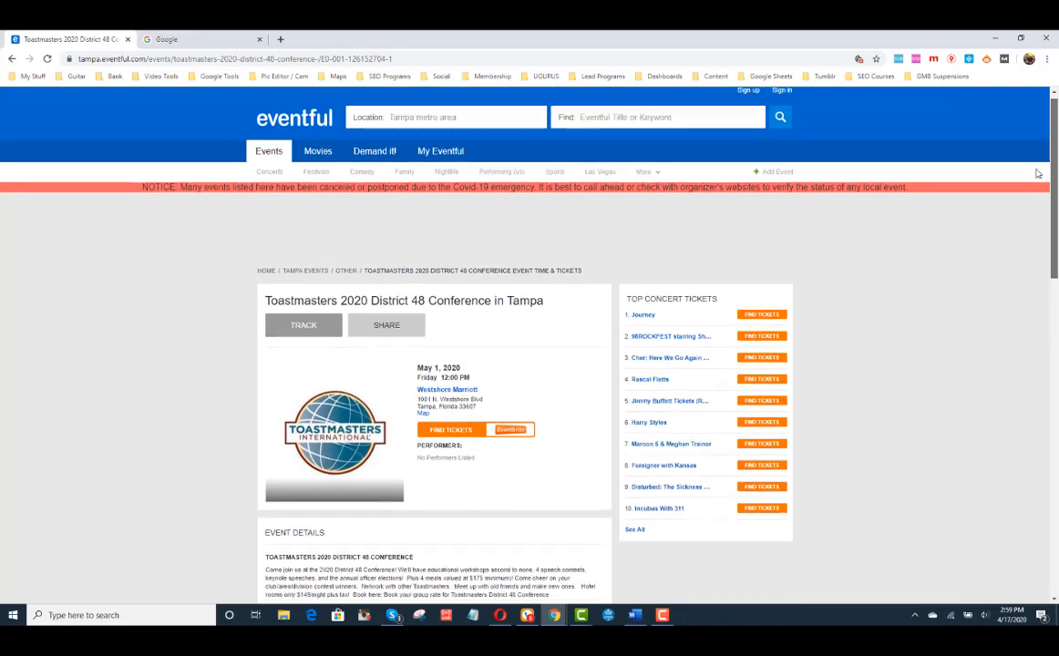
scroll("up", 3)
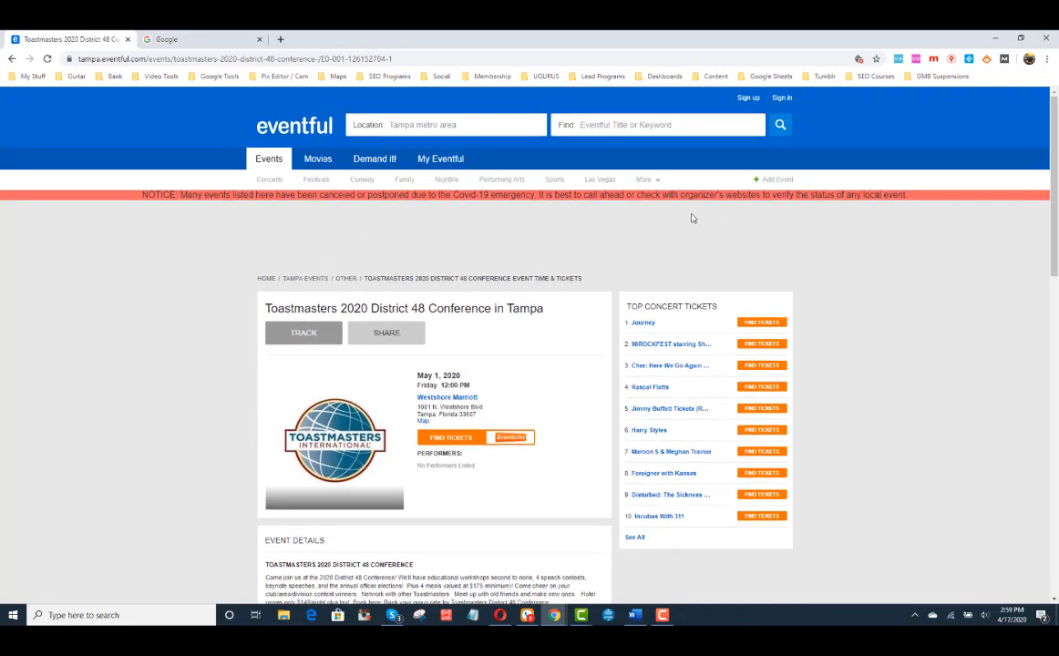
mouse_move(560, 234)
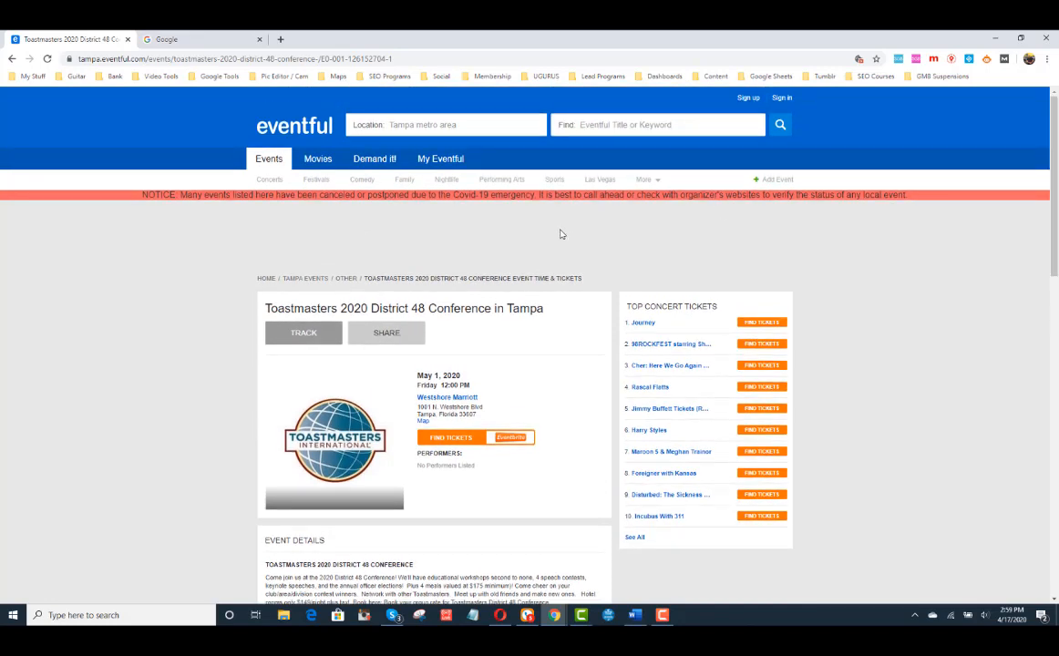
mouse_move(65, 112)
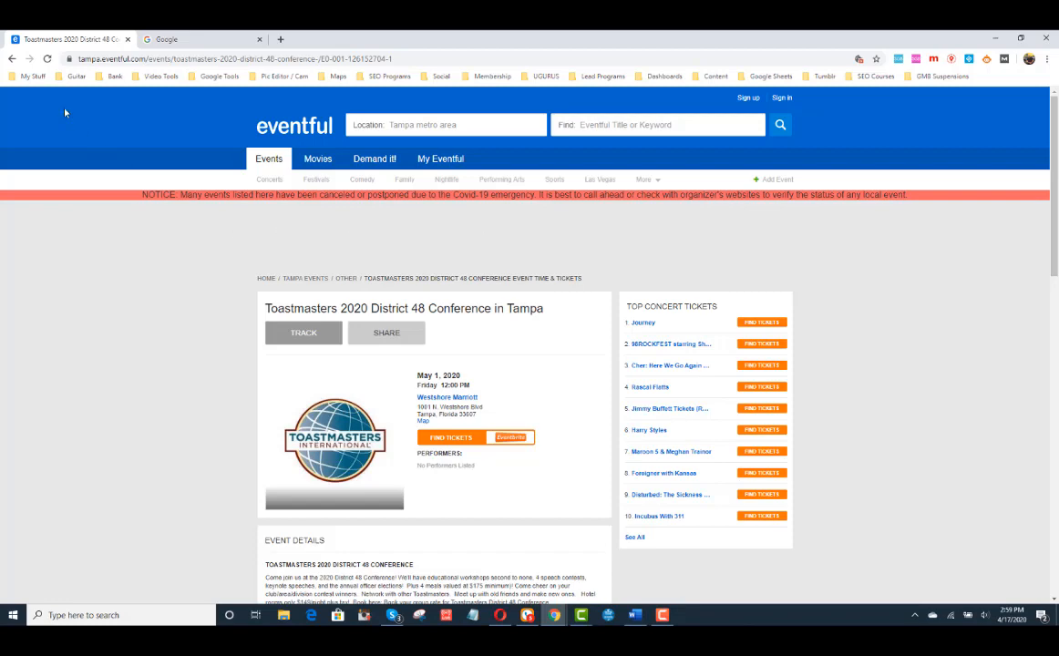
mouse_move(12, 59)
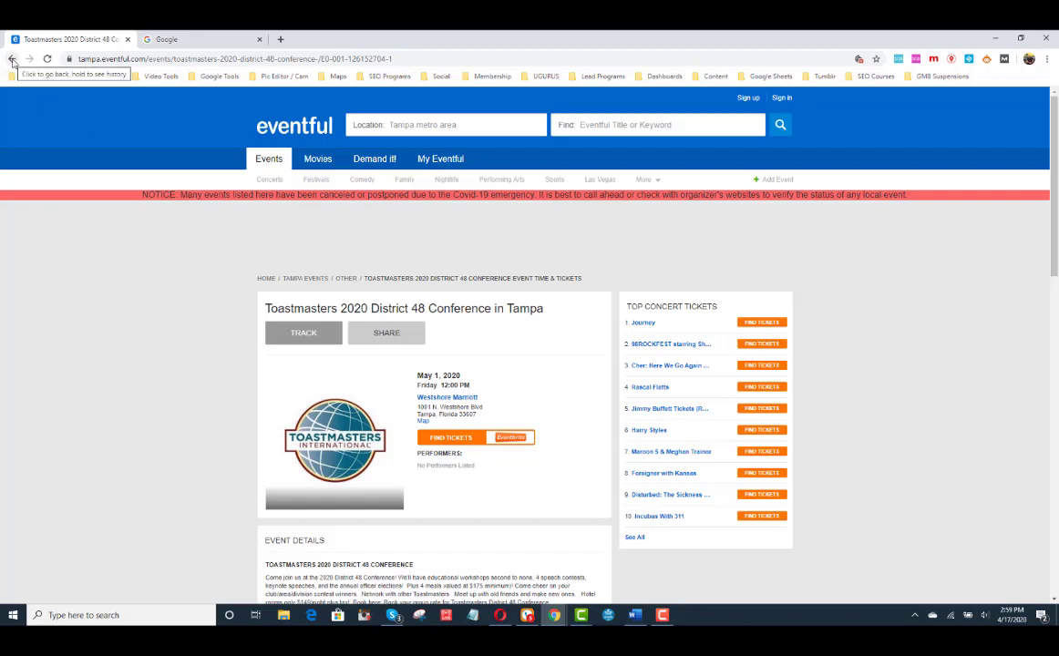
Search Google for old west tampa + "add your business".
left_click(191, 39)
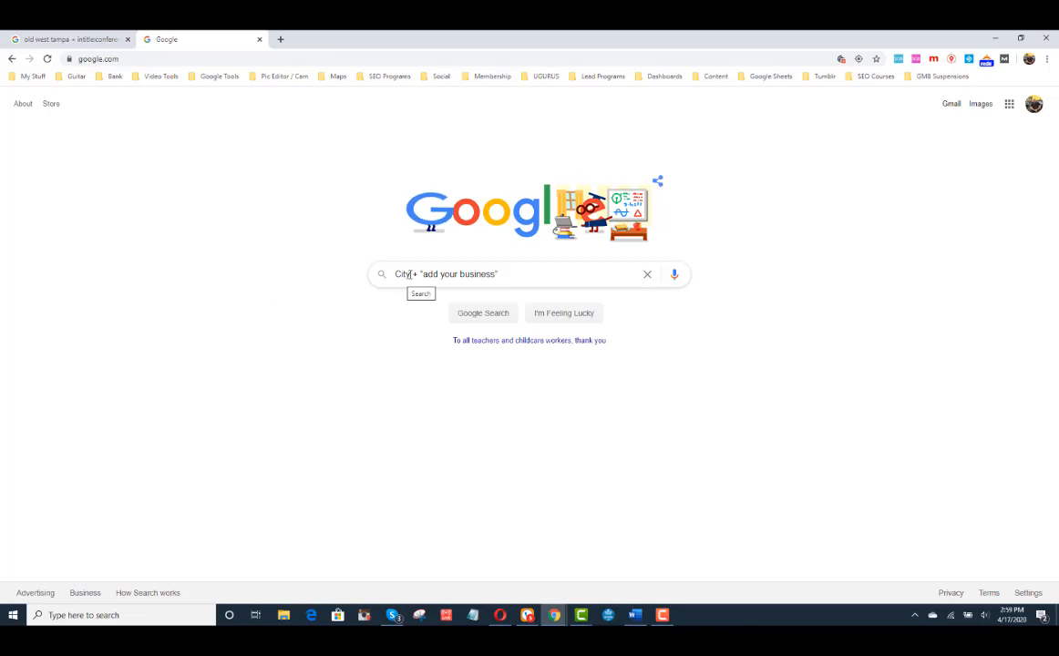
mouse_move(399, 327)
type("old west tampa")
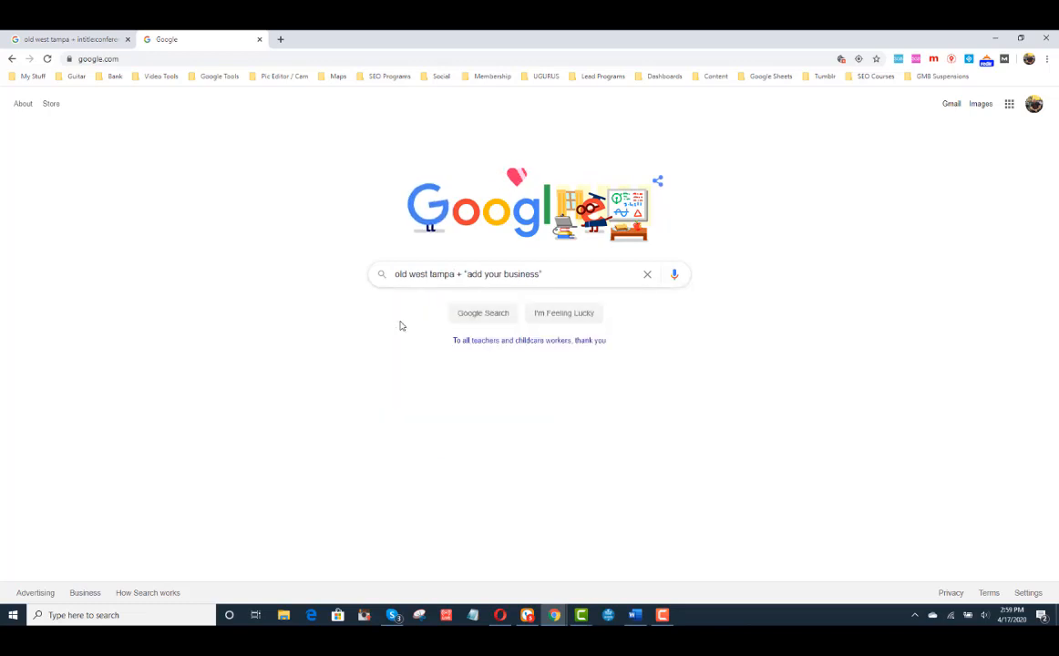
left_click(483, 312)
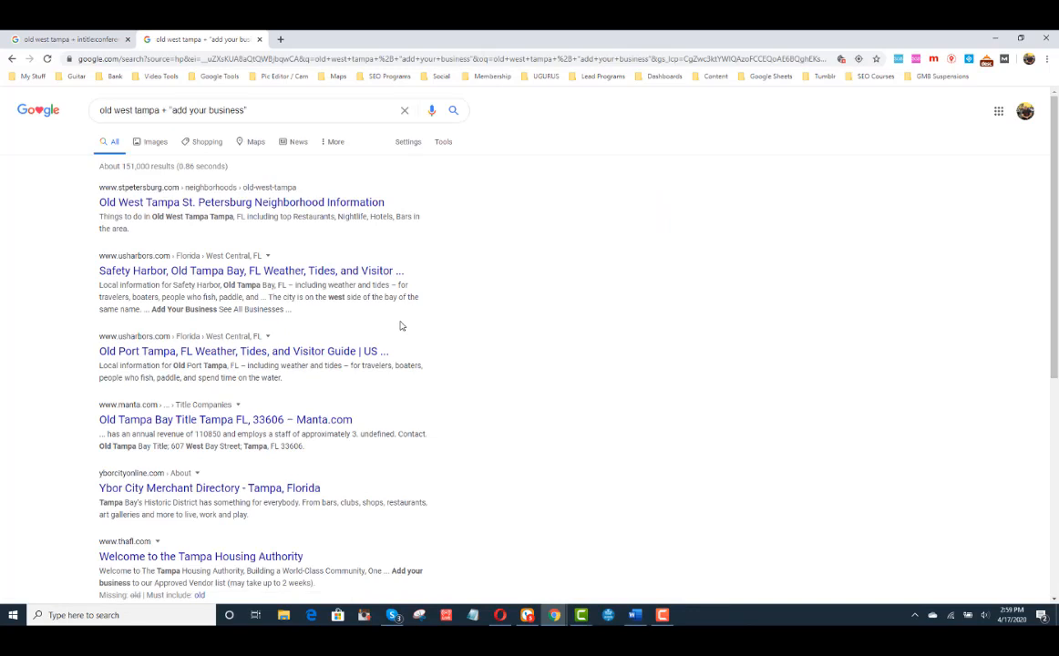
mouse_move(305, 235)
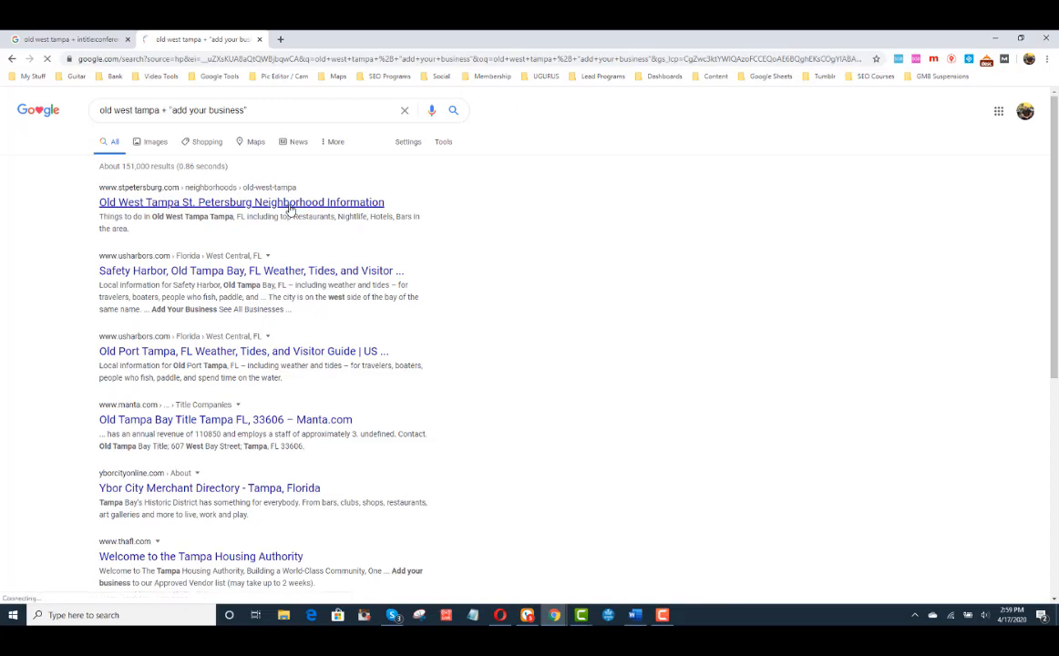
Open the StPetersburg.com Old West Tampa neighborhood guide and scroll to Add Your Business and back.
left_click(241, 202)
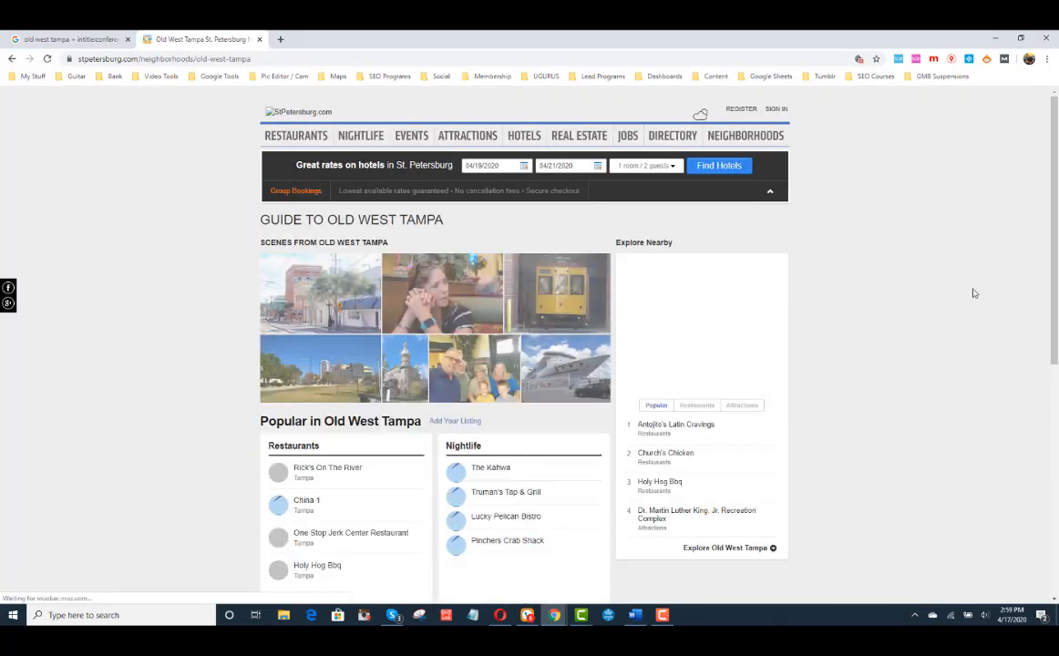
scroll("down", 3)
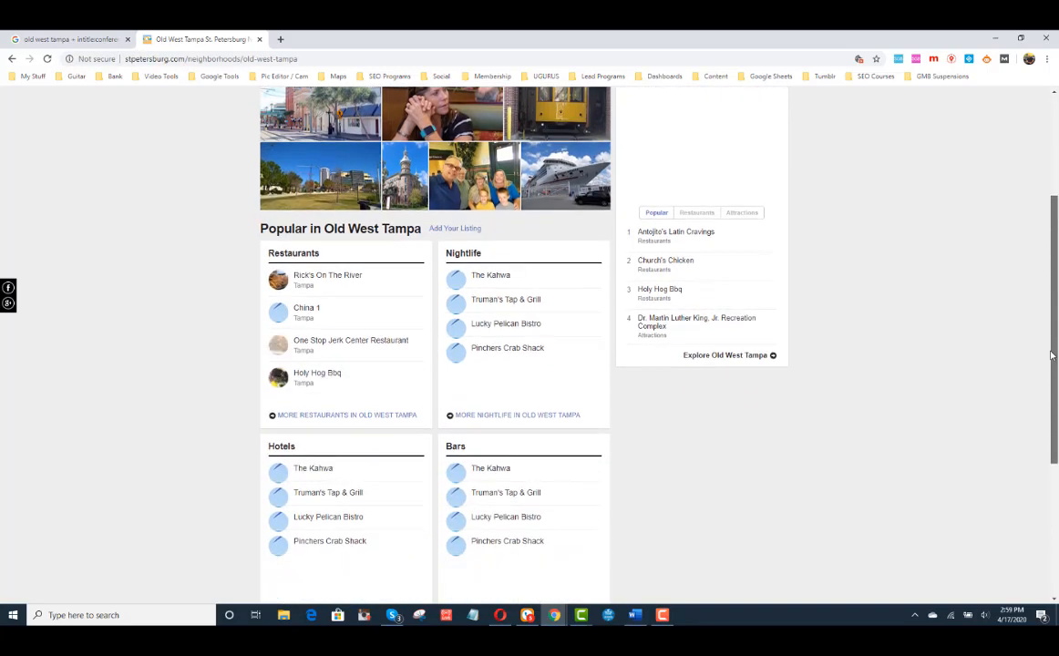
scroll("down", 3)
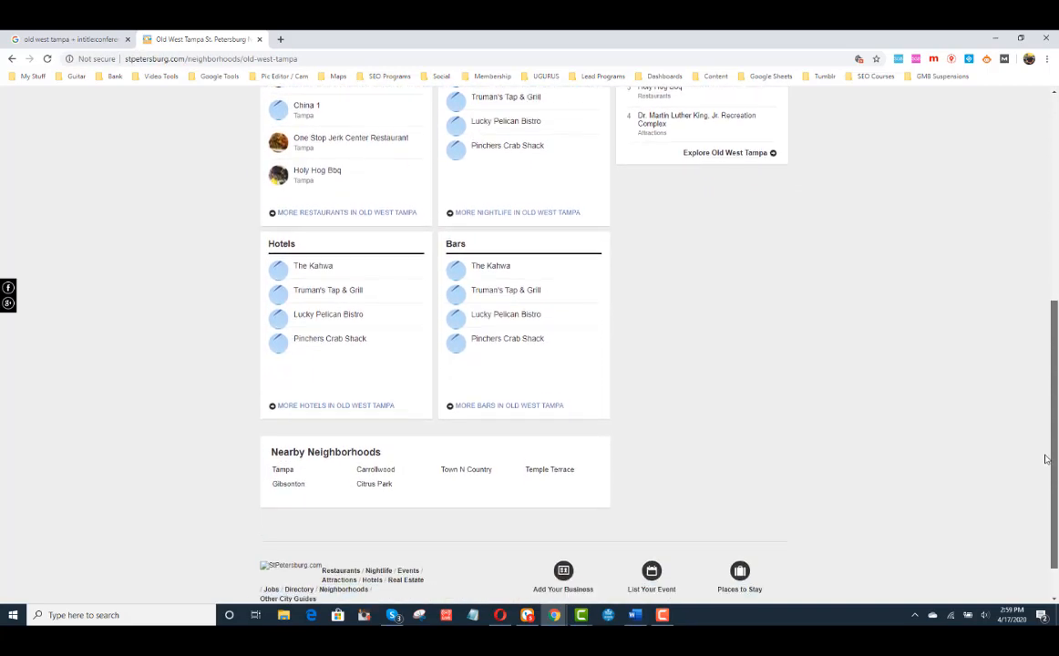
scroll("up", 3)
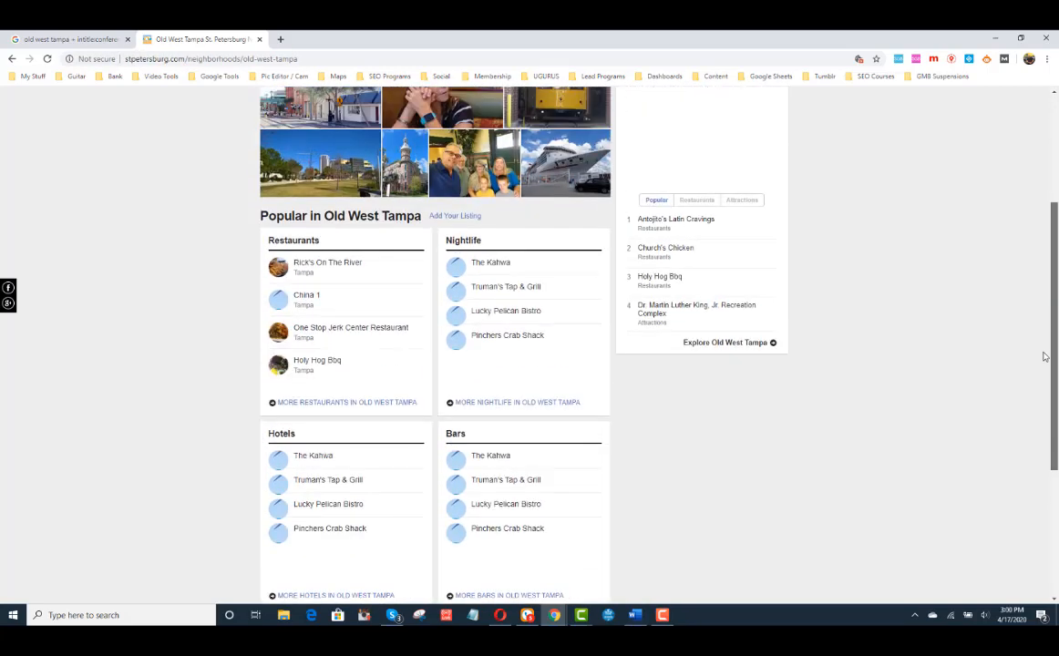
scroll("up", 3)
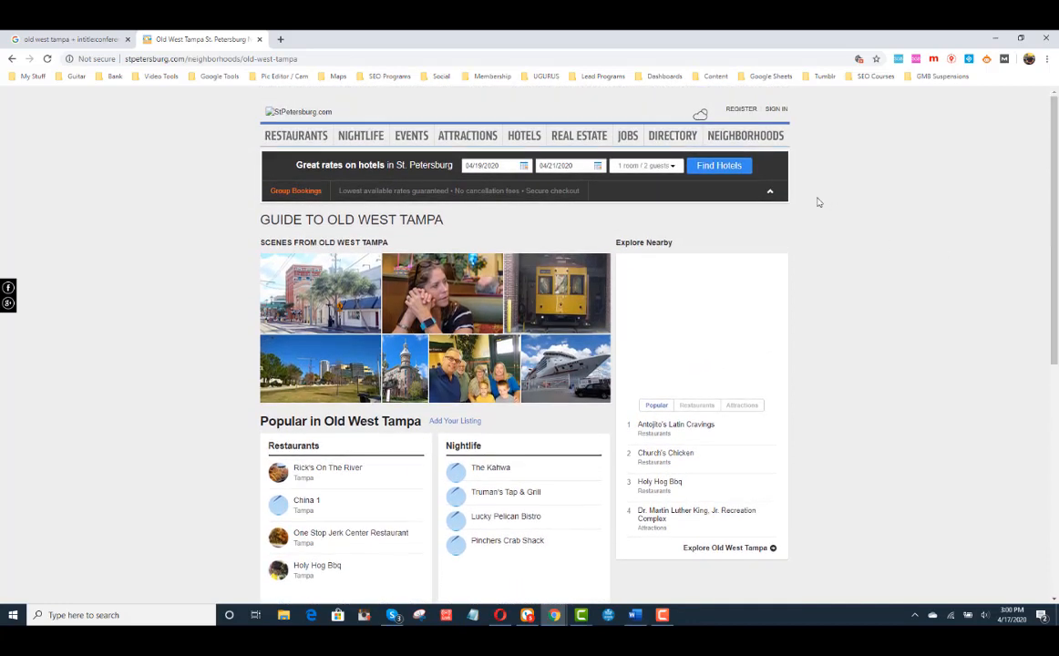
mouse_move(741, 108)
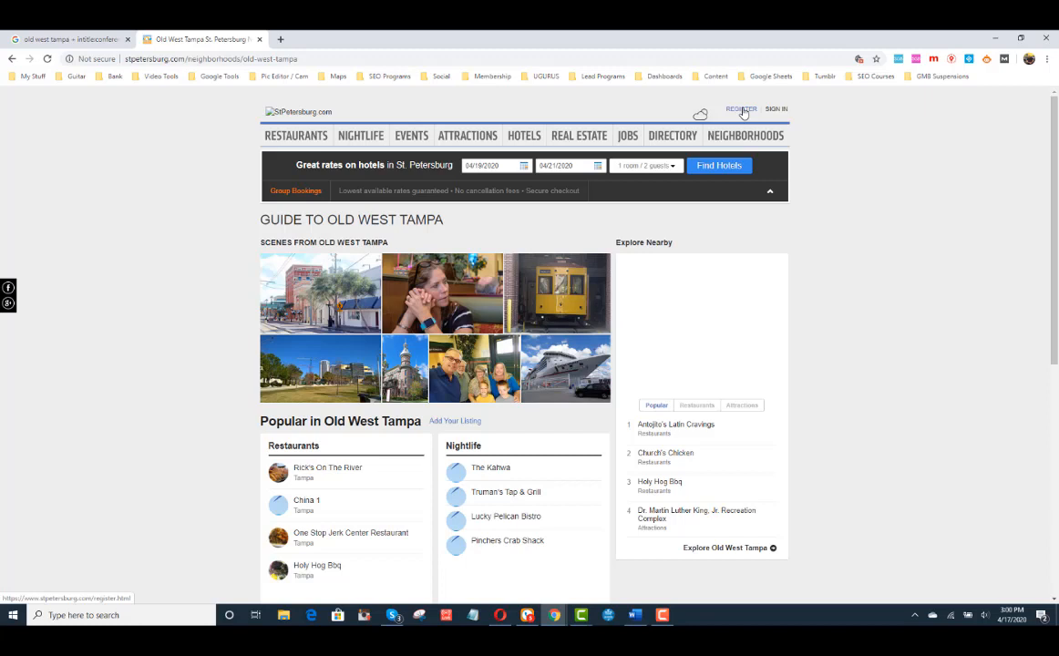
mouse_move(316, 106)
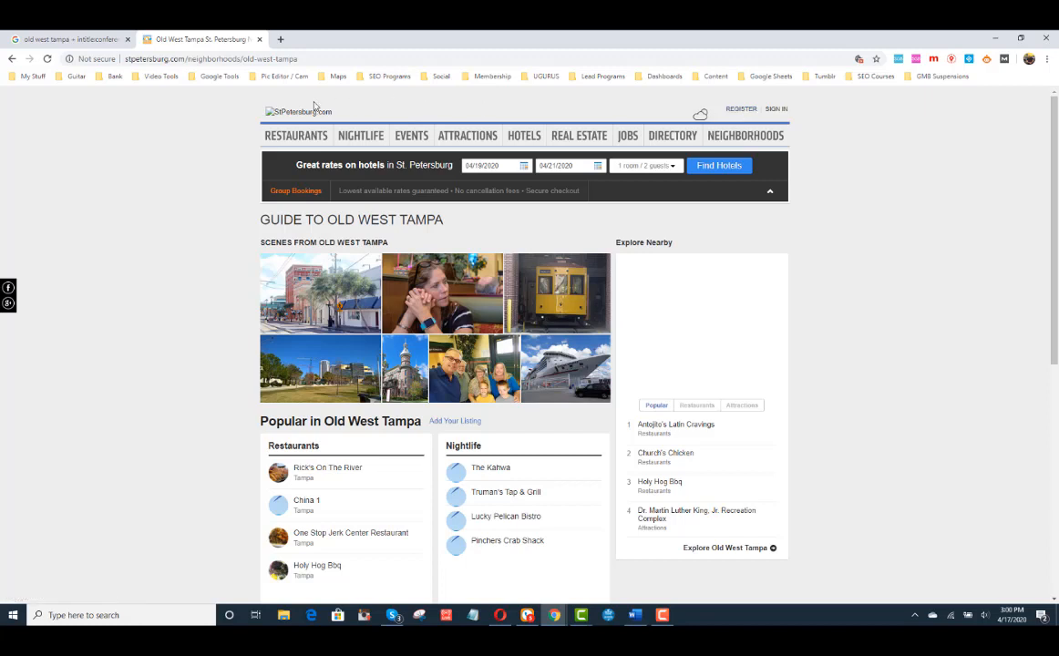
mouse_move(518, 111)
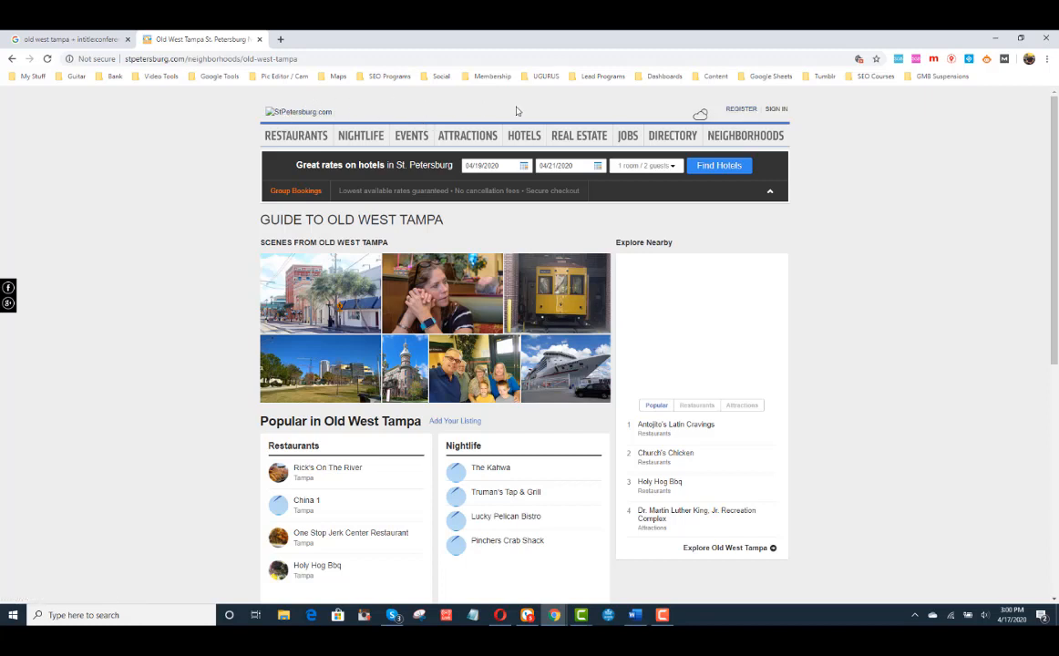
mouse_move(624, 110)
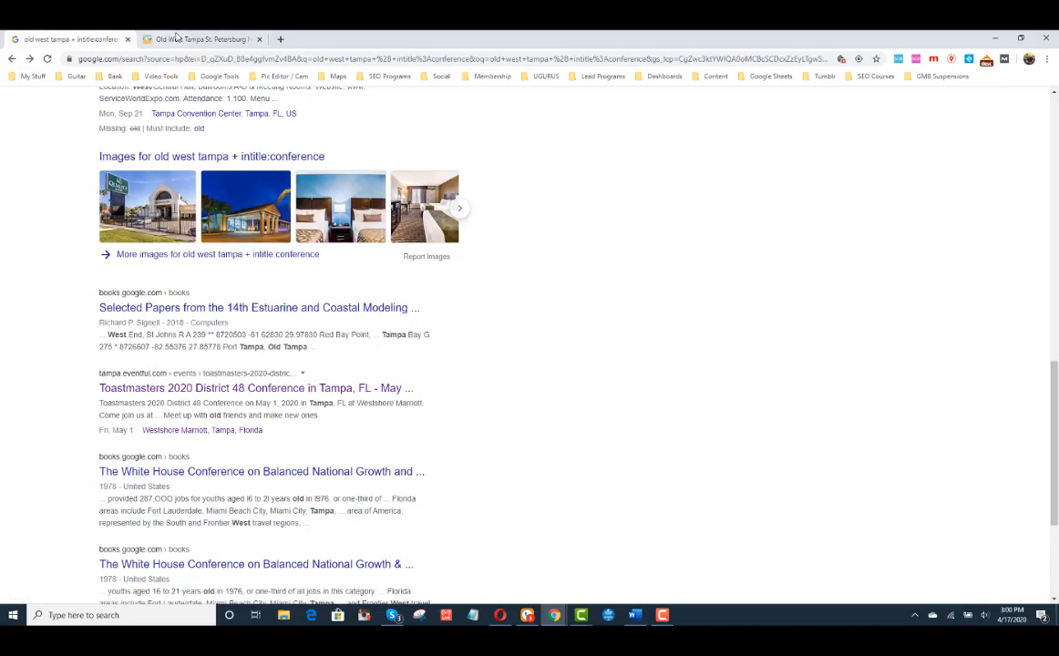
mouse_move(200, 39)
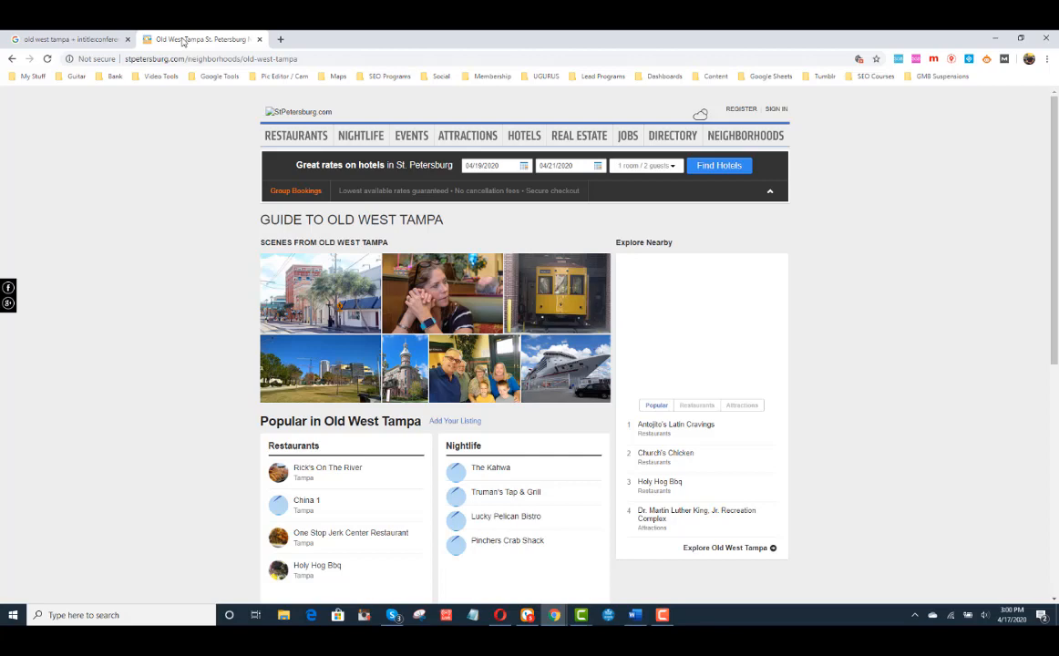
Return to the intitle:conference results and scroll up to the Tampa venue map.
left_click(69, 39)
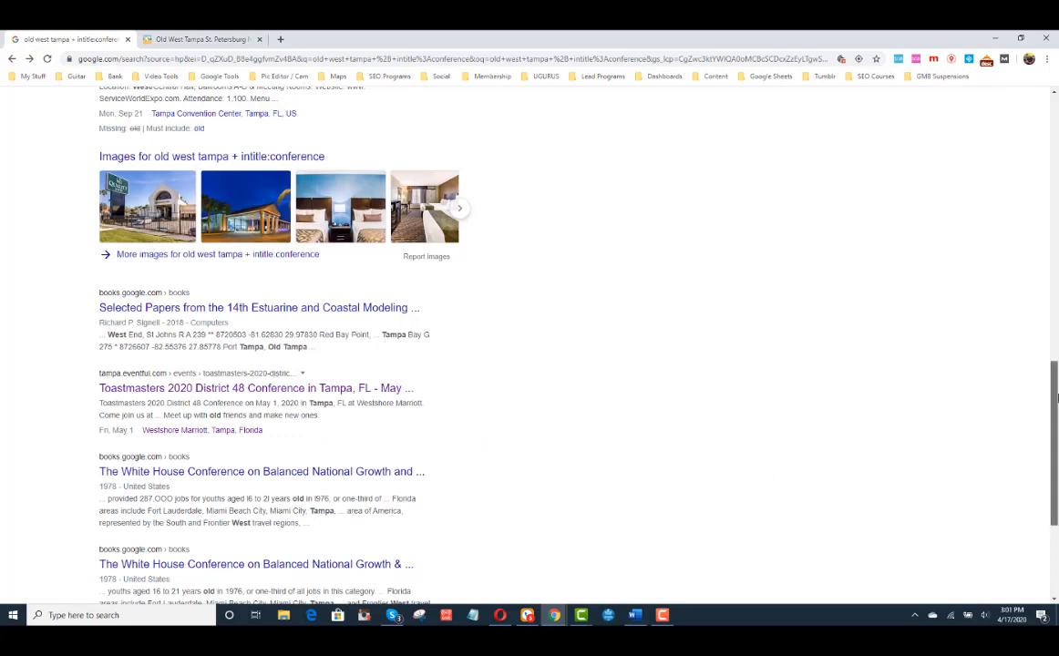
scroll("up", 3)
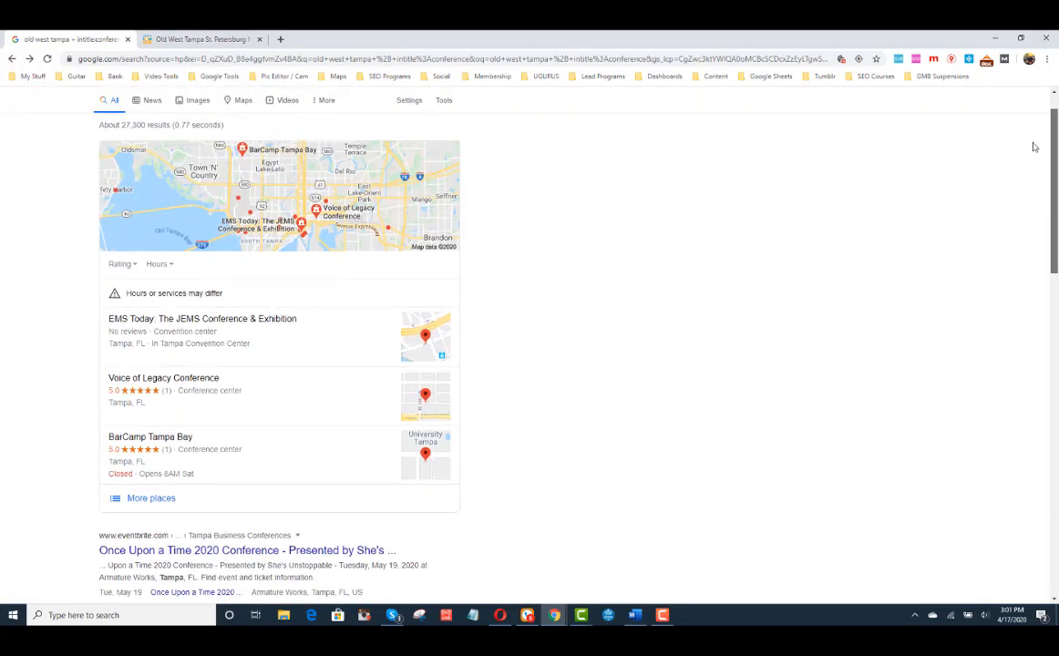
mouse_move(652, 222)
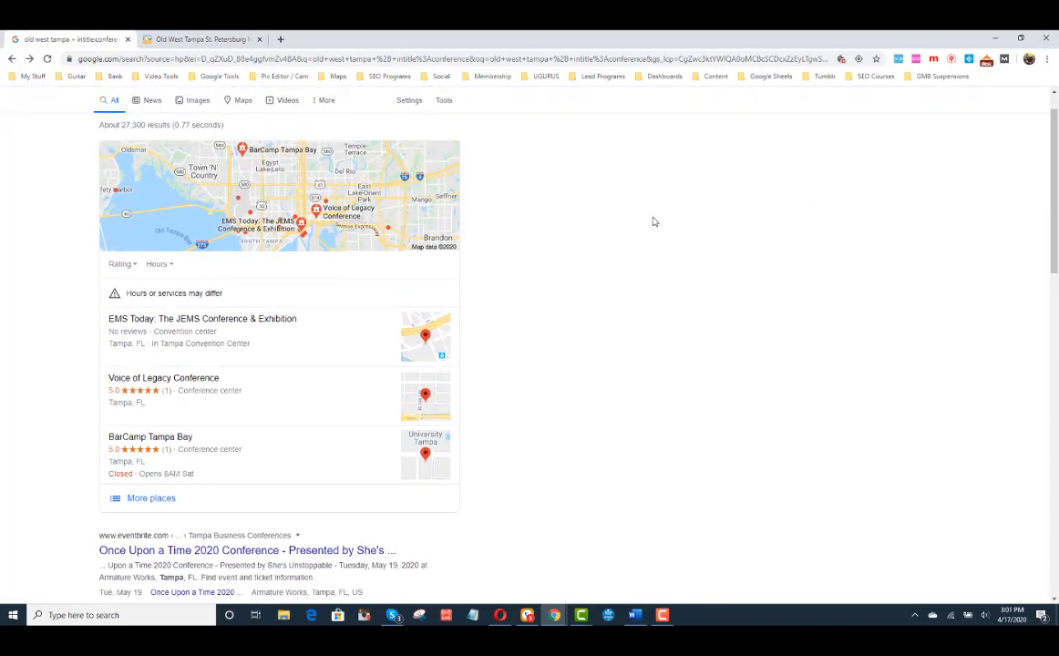